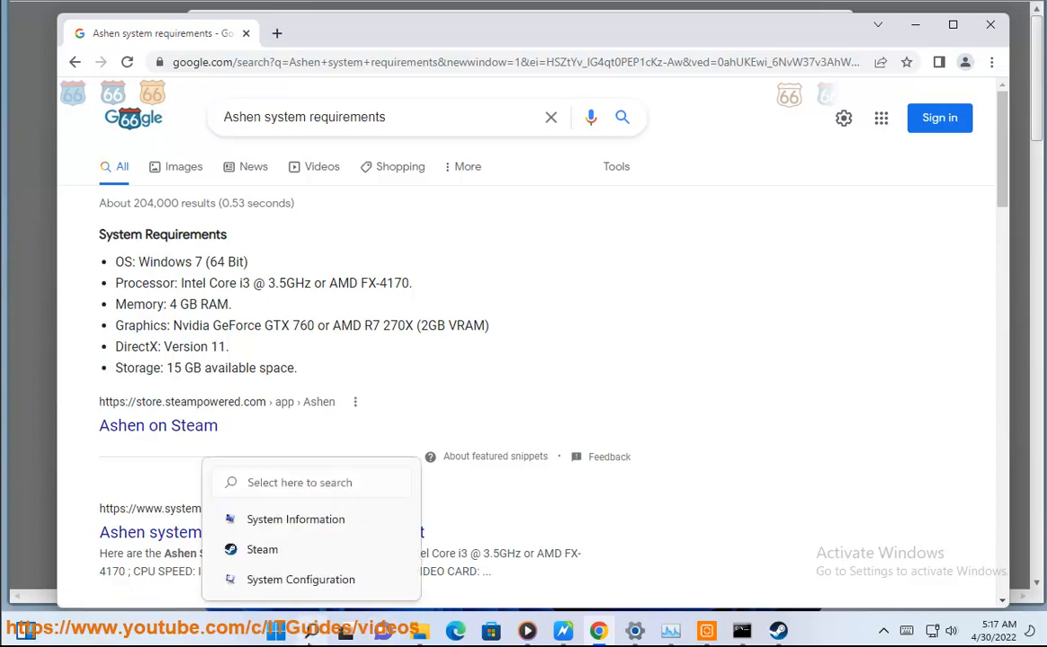
# Launch Task Manager beside the Ashen requirements results and view the performance overview
pyautogui.click(295, 518)
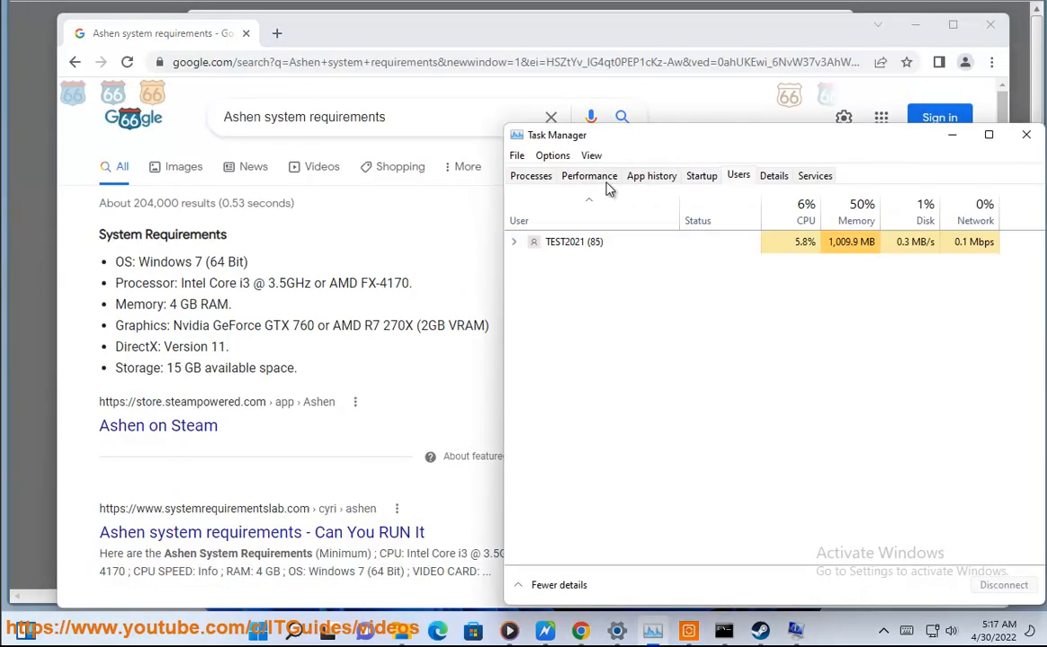
pyautogui.click(589, 175)
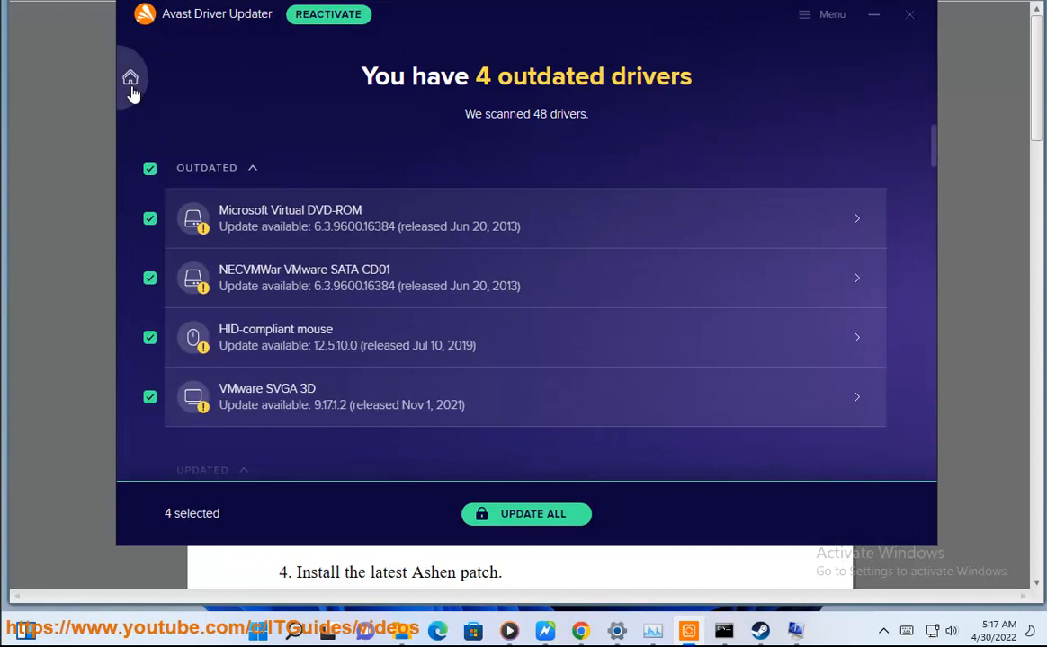
# Return to the Avast Driver Updater overview and rescan the drivers
pyautogui.click(131, 80)
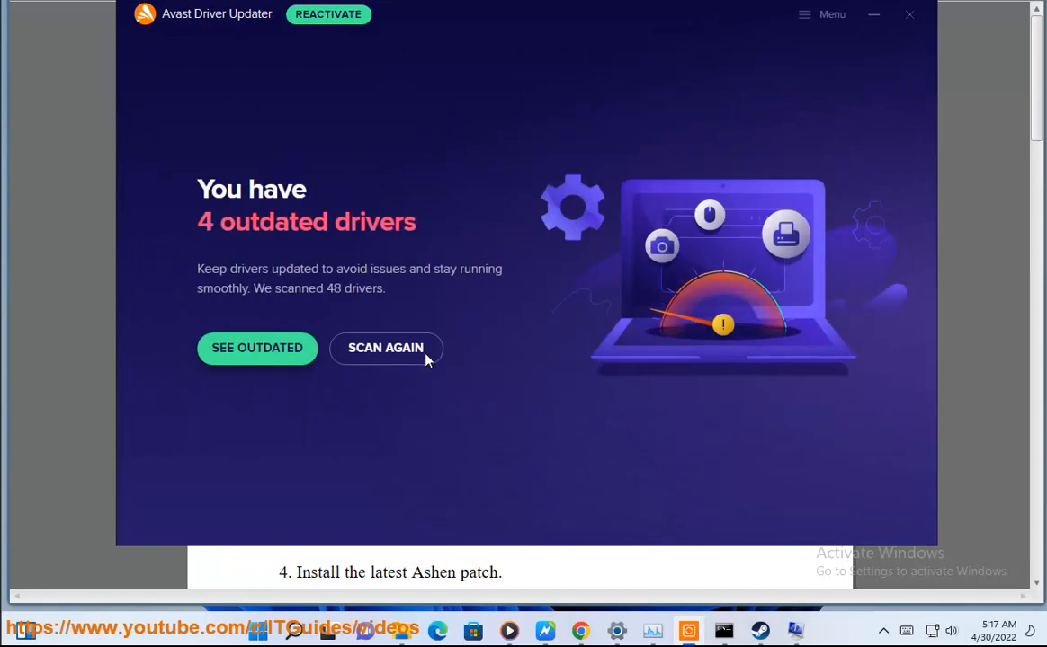
pyautogui.click(385, 348)
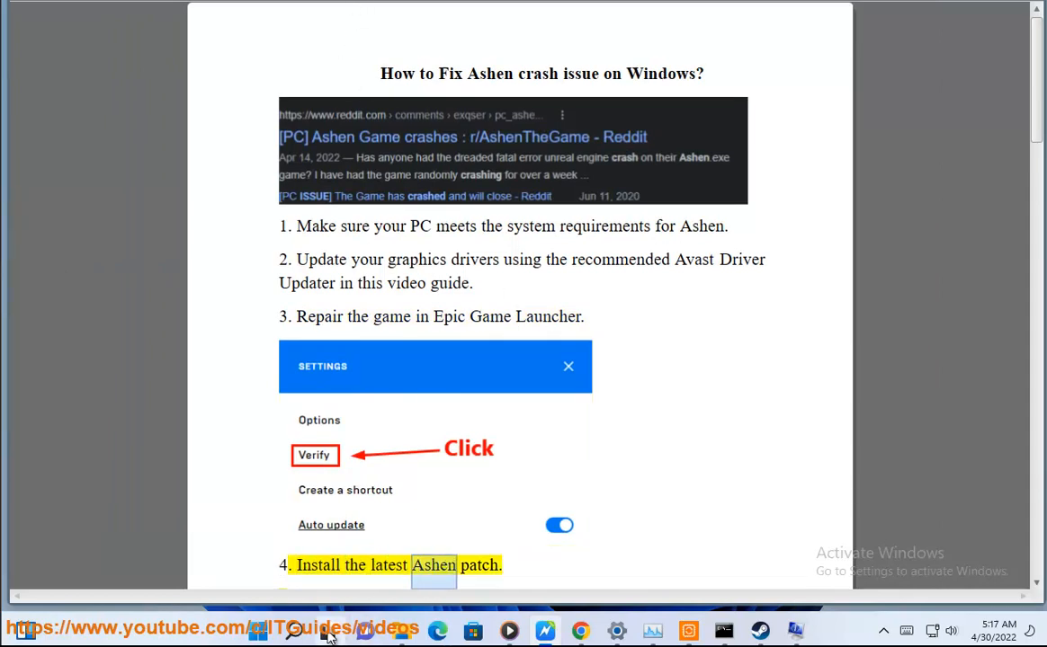
# Read guide steps 1–5, glance at Windows privacy settings, then return to step 6
pyautogui.click(292, 630)
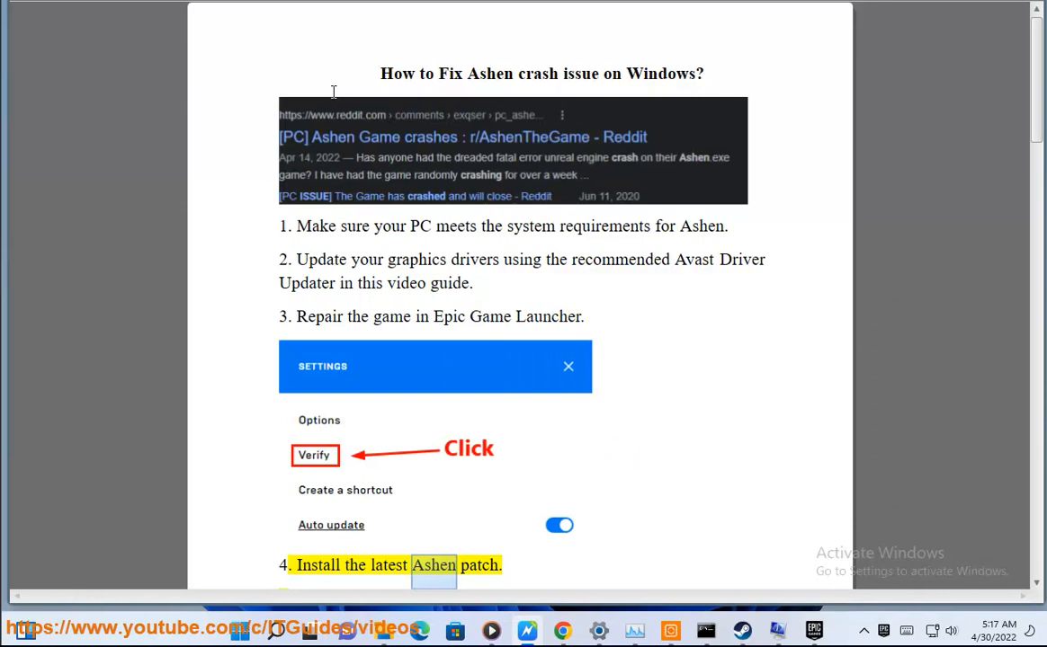
pyautogui.scroll(-3)
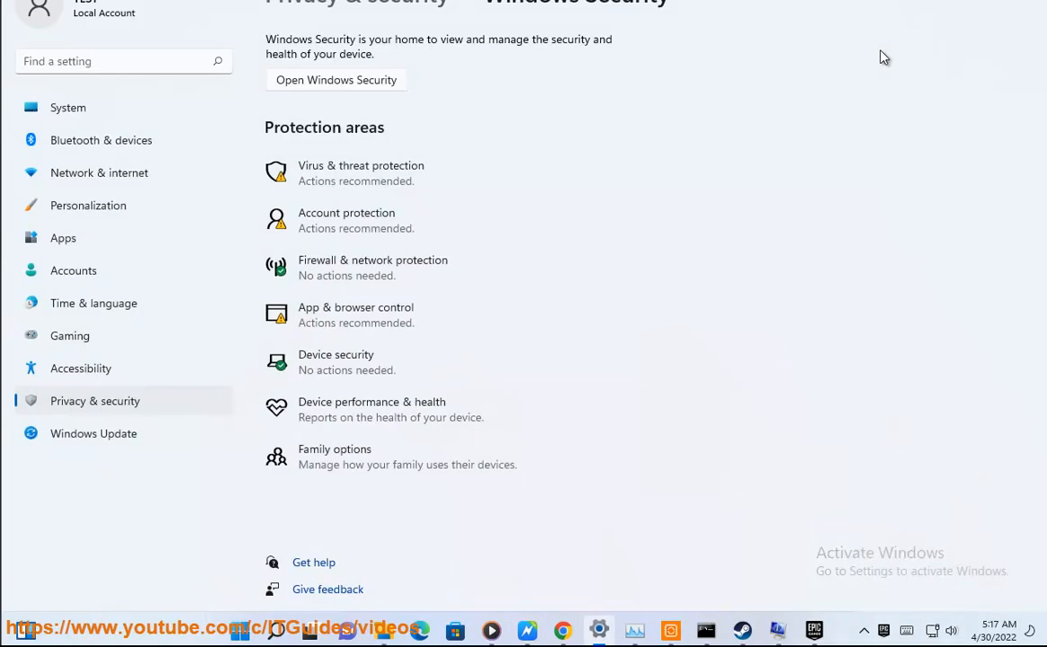
pyautogui.click(94, 434)
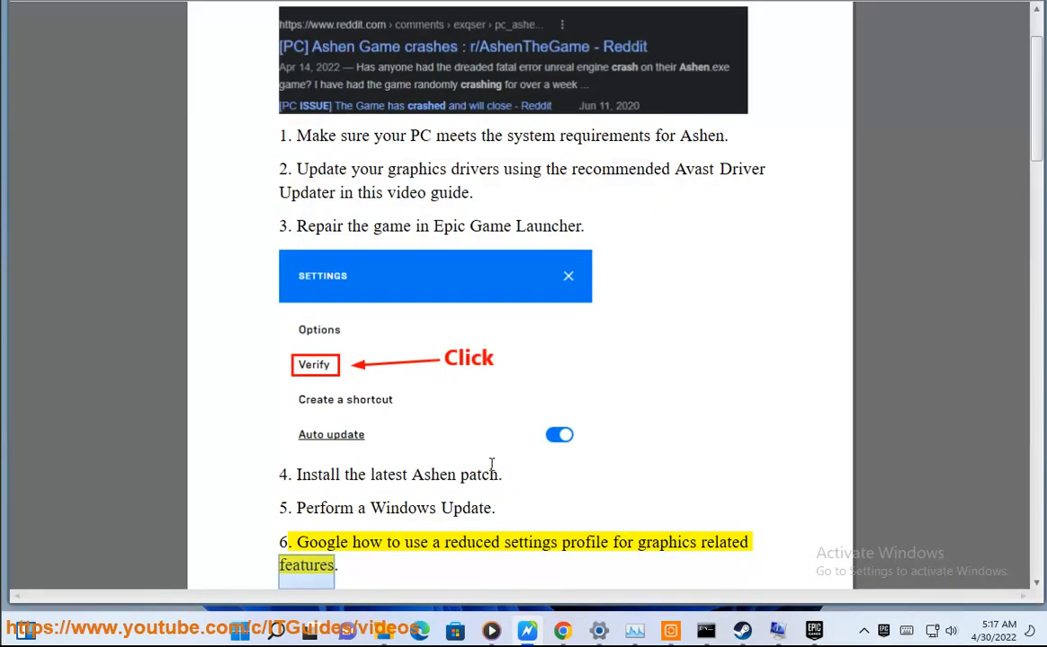
# Select 'use a reduced settings profile for graphics' in step 6
pyautogui.scroll(-3)
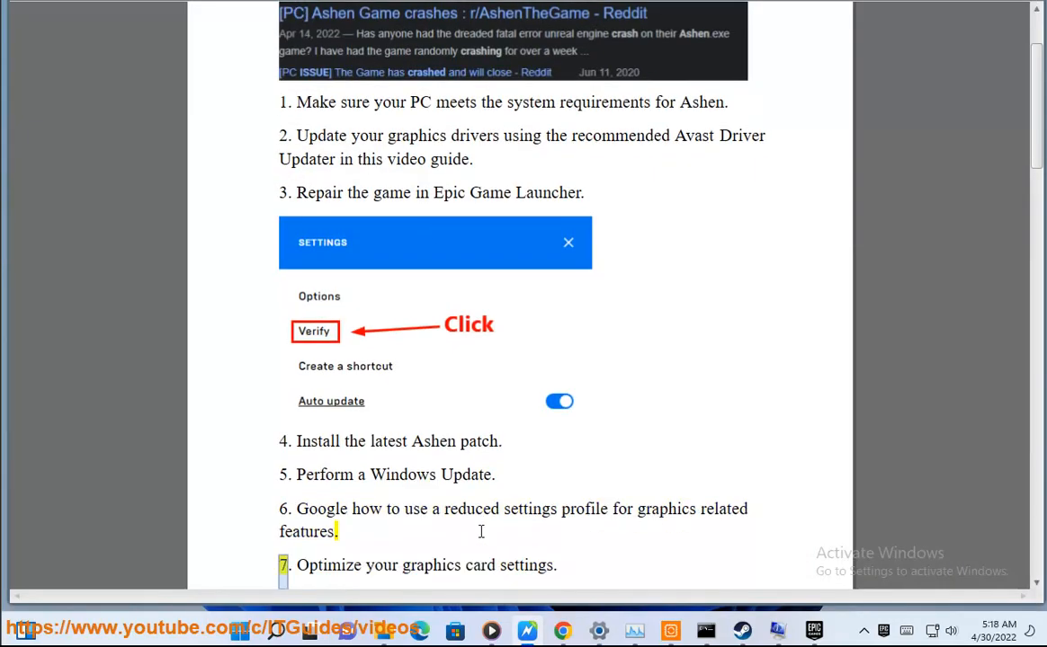
pyautogui.moveTo(404, 509); pyautogui.dragTo(552, 509)
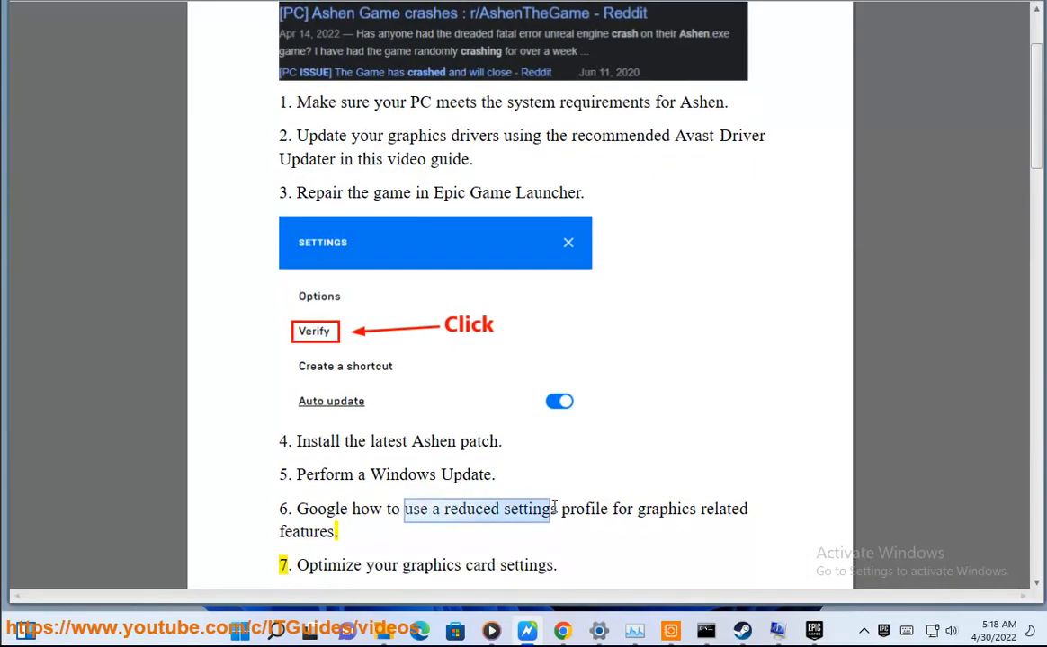
pyautogui.moveTo(556, 509); pyautogui.dragTo(747, 509)
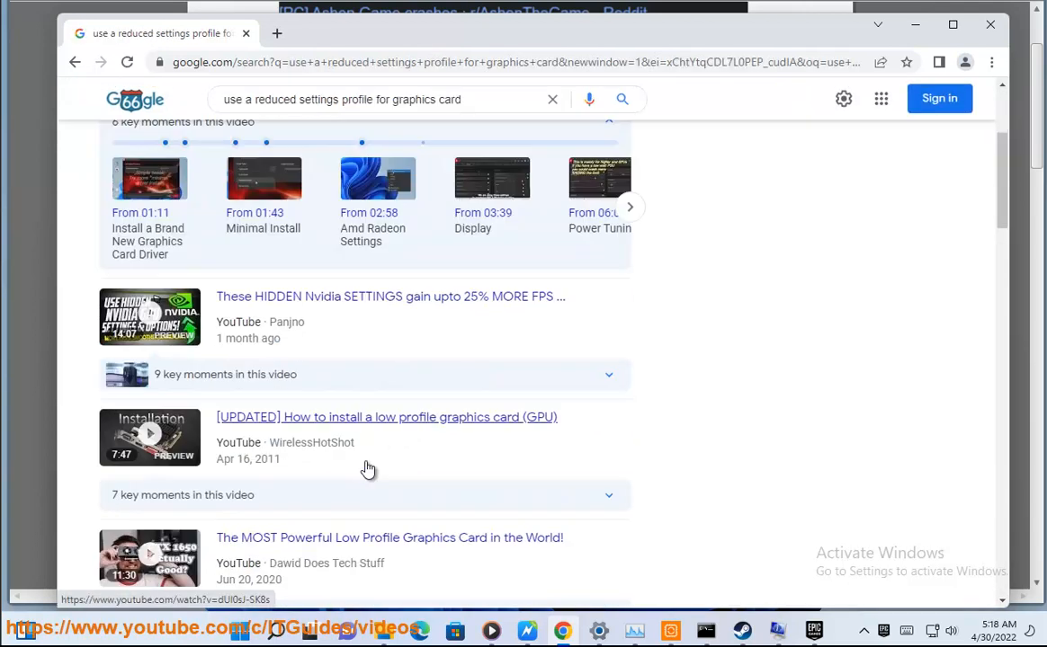
# Scroll the Google results to the People also ask section and WIRED and Nvidia articles
pyautogui.scroll(-3)
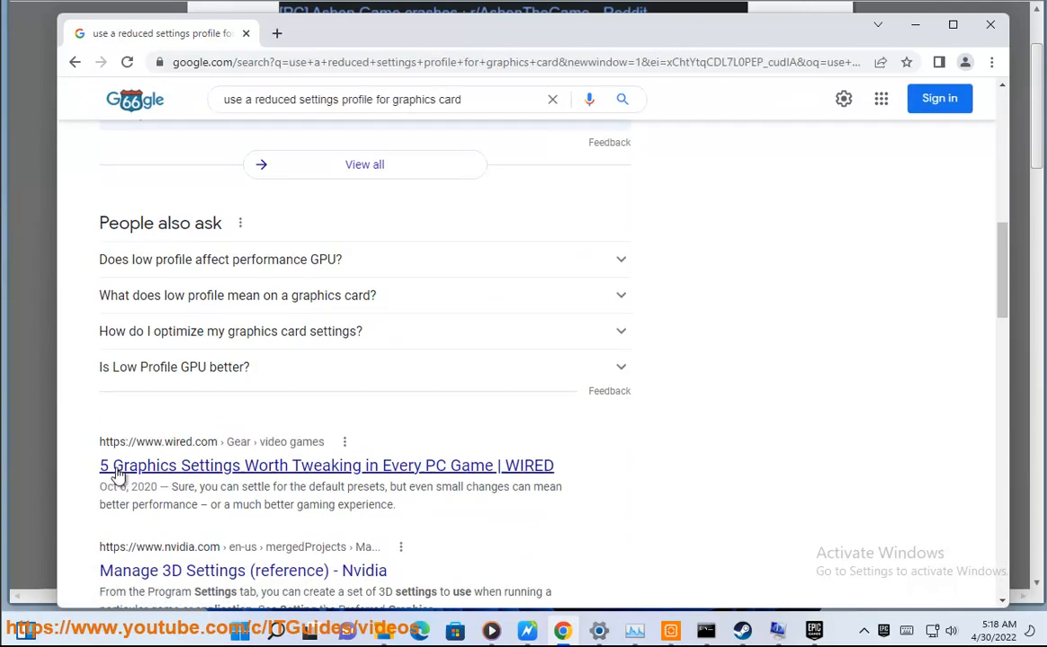
pyautogui.moveTo(592, 468)
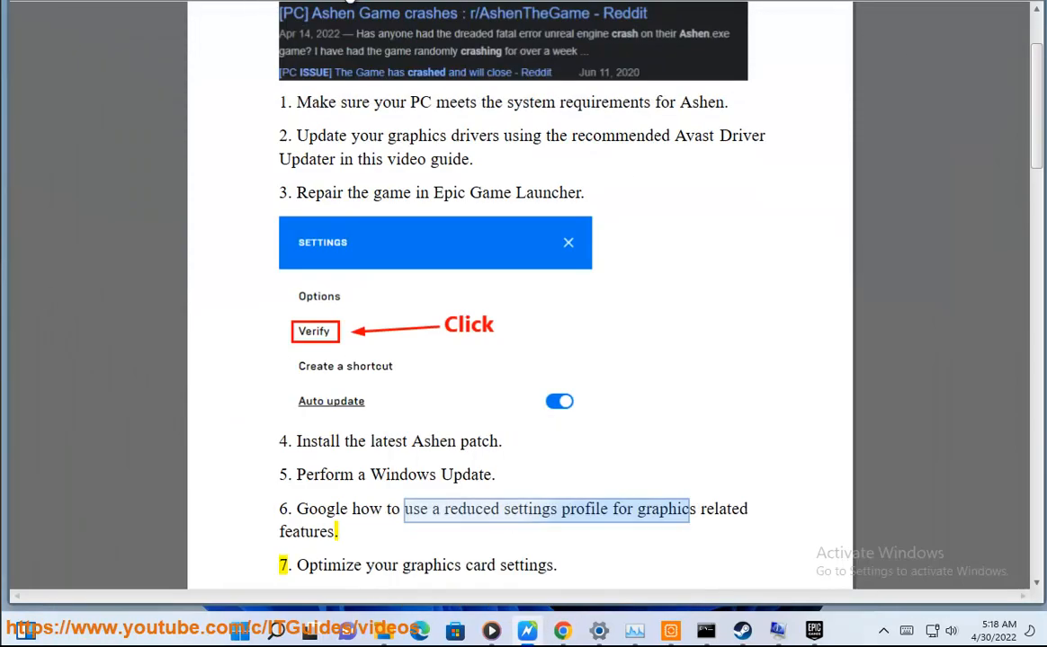
# Scroll the guide through the NVIDIA graphics card settings in section 7
pyautogui.scroll(-3)
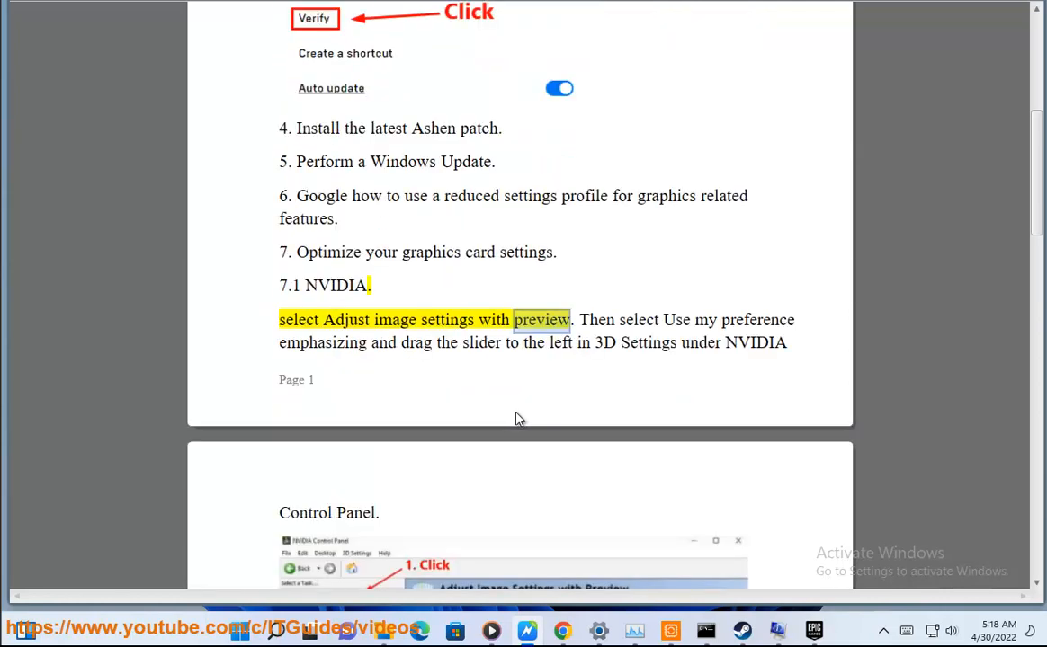
pyautogui.scroll(-3)
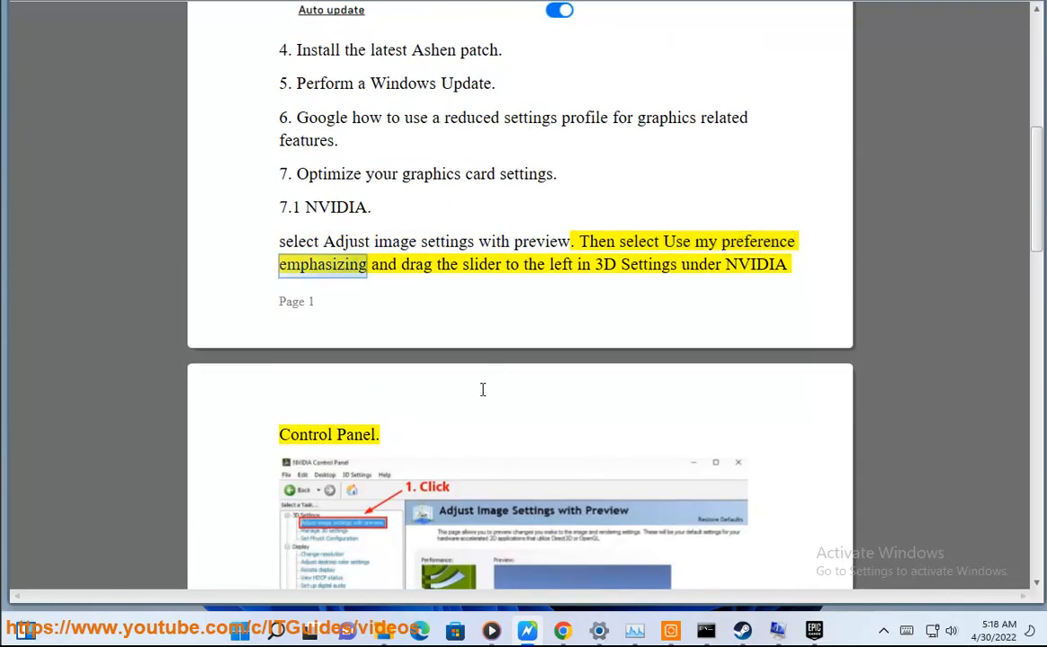
pyautogui.scroll(-3)
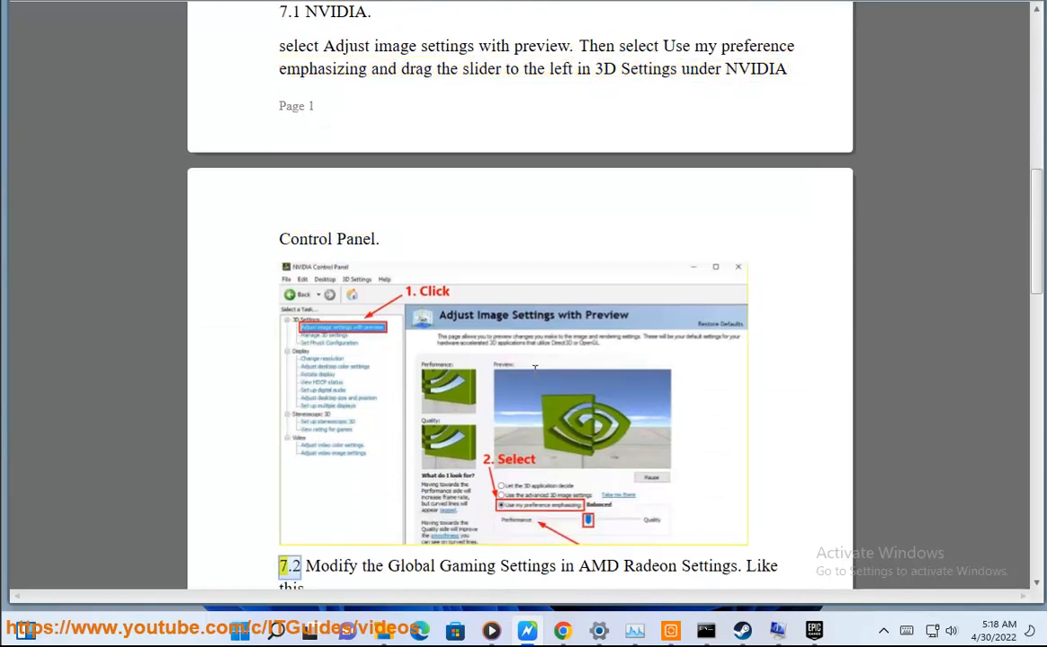
pyautogui.doubleClick(527, 565)
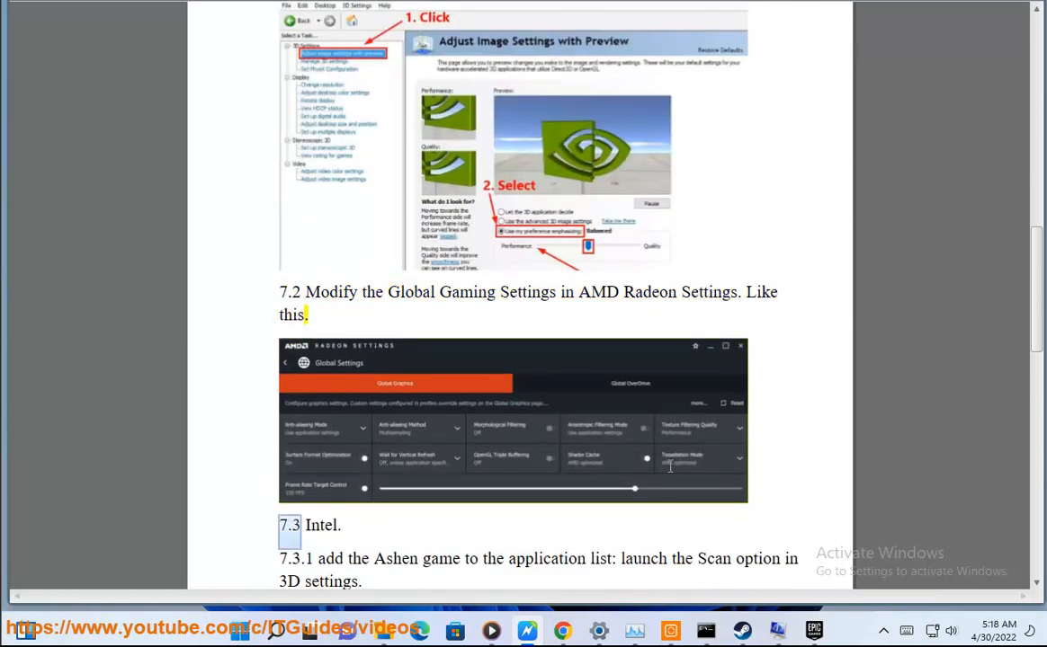
# Continue through the AMD Radeon and Intel sections until step 8 on antivirus exceptions appears
pyautogui.scroll(-3)
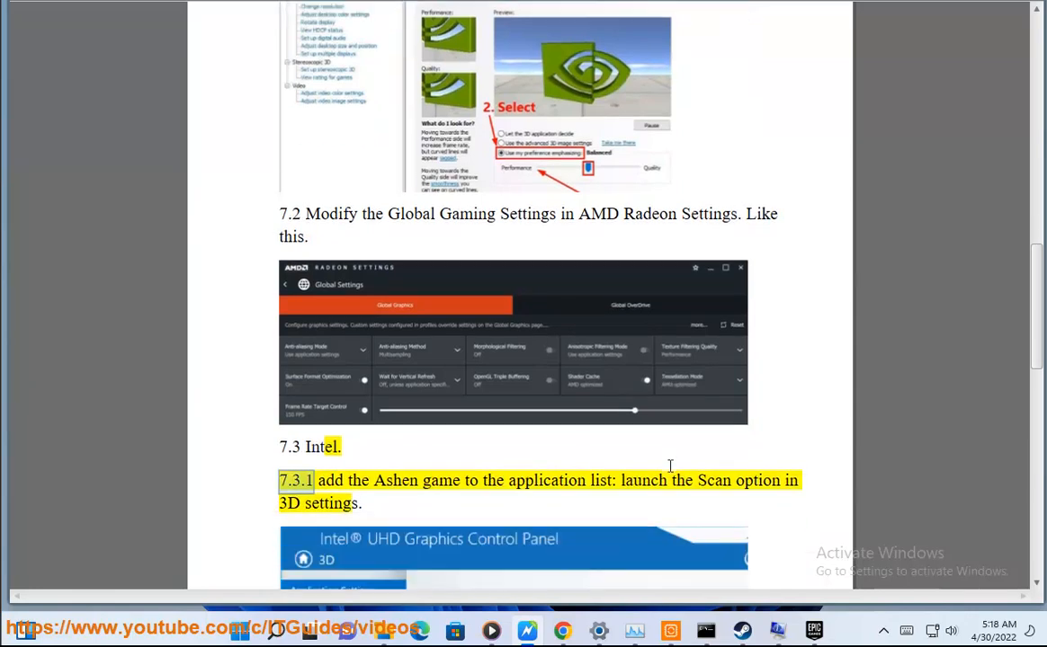
pyautogui.scroll(-3)
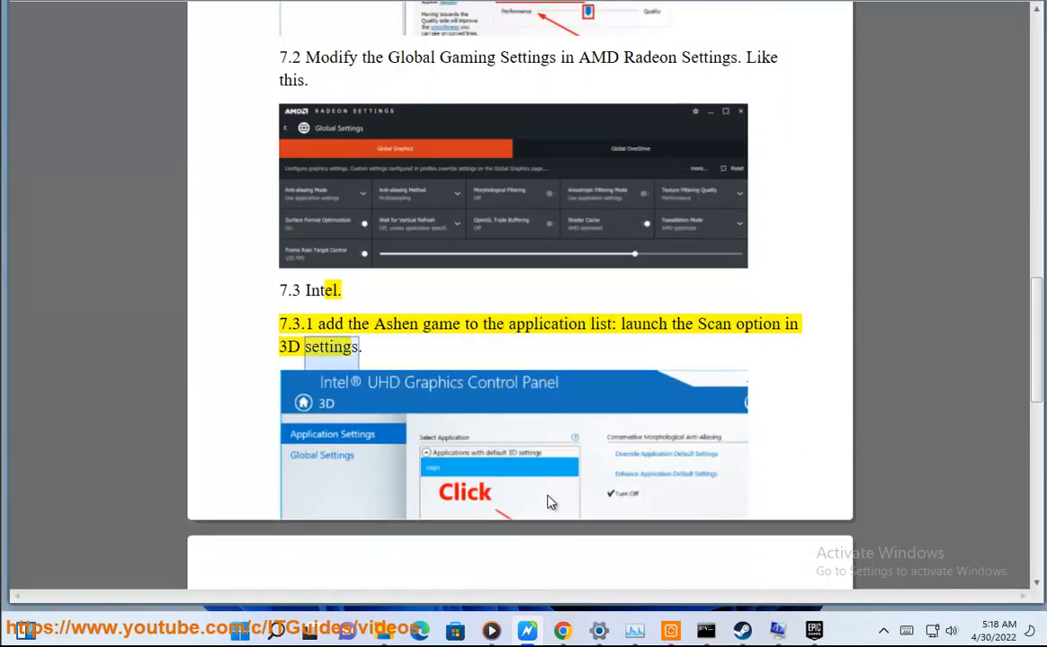
pyautogui.scroll(-3)
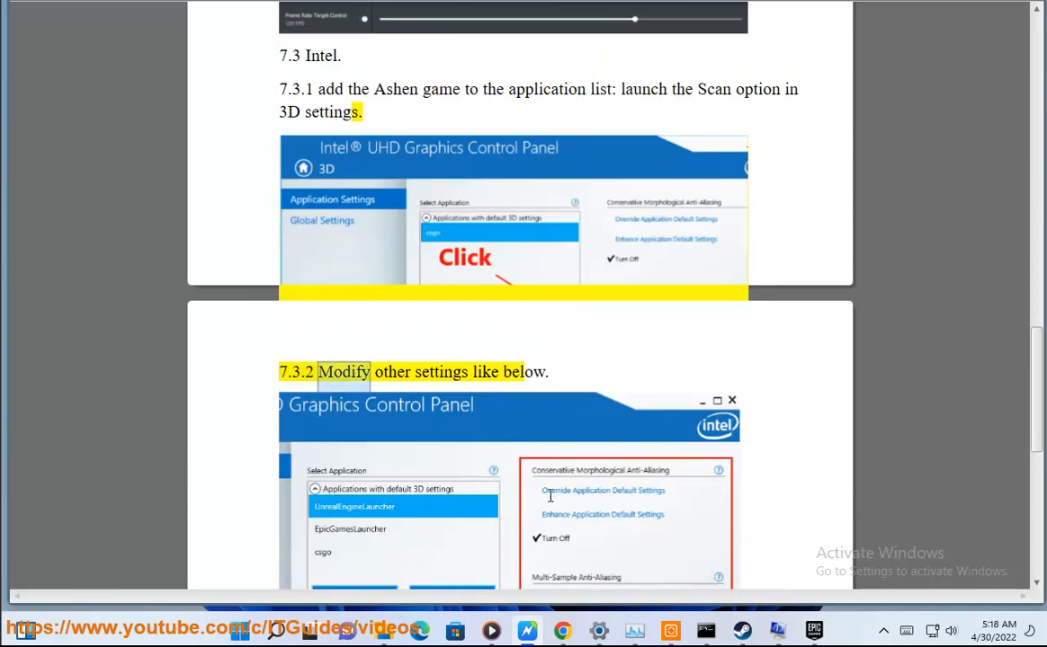
pyautogui.scroll(-3)
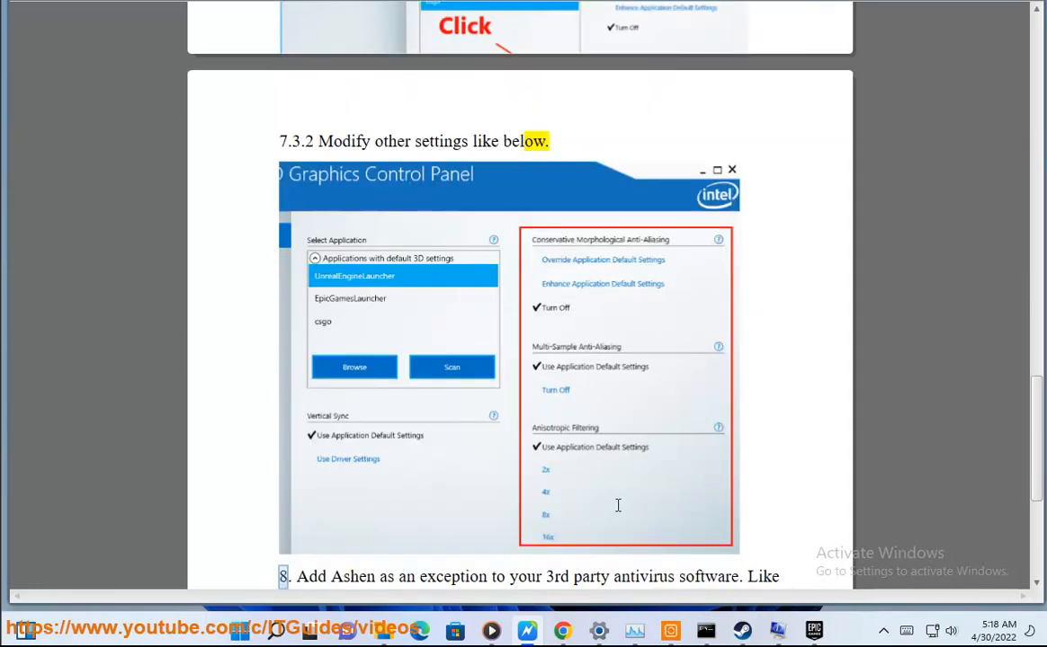